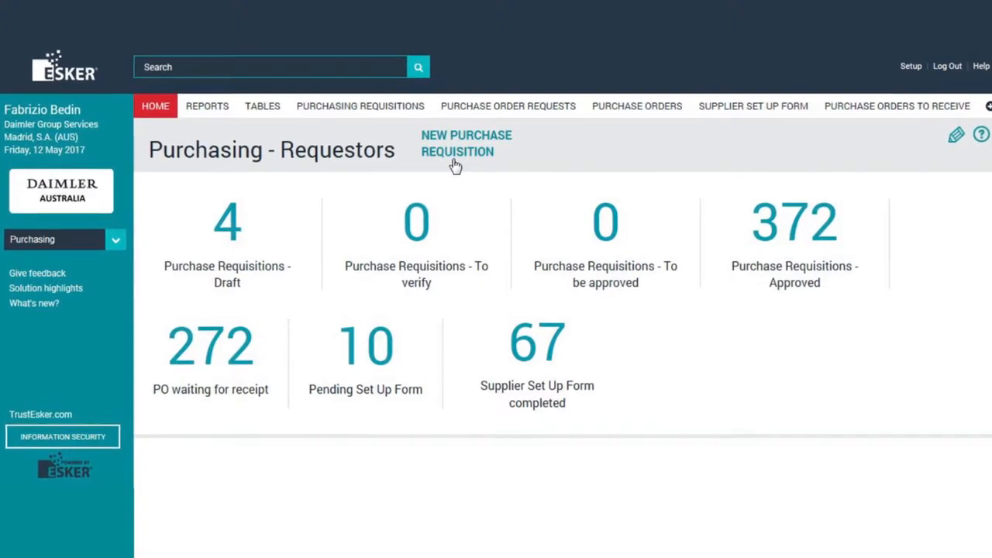
Start a new purchase requisition from the Purchasing - Requestors home page.
{"action": "left_click", "coordinate": [465, 143]}
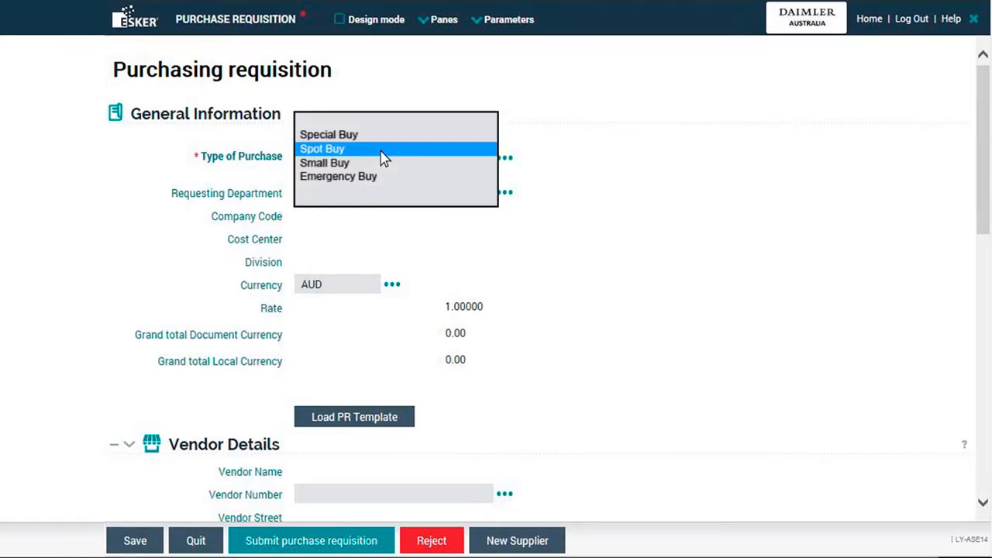
{"action": "mouse_move", "coordinate": [329, 135]}
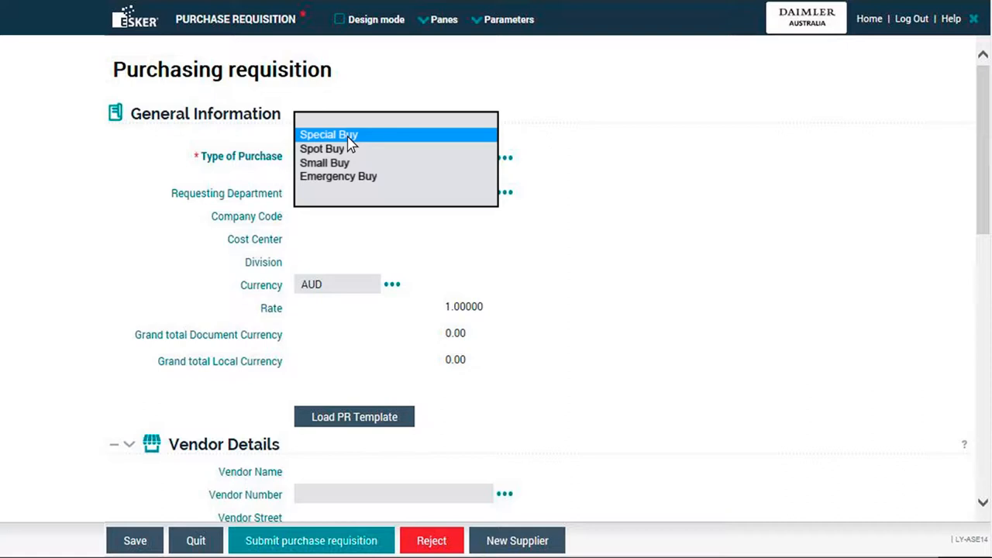
{"action": "mouse_move", "coordinate": [335, 149]}
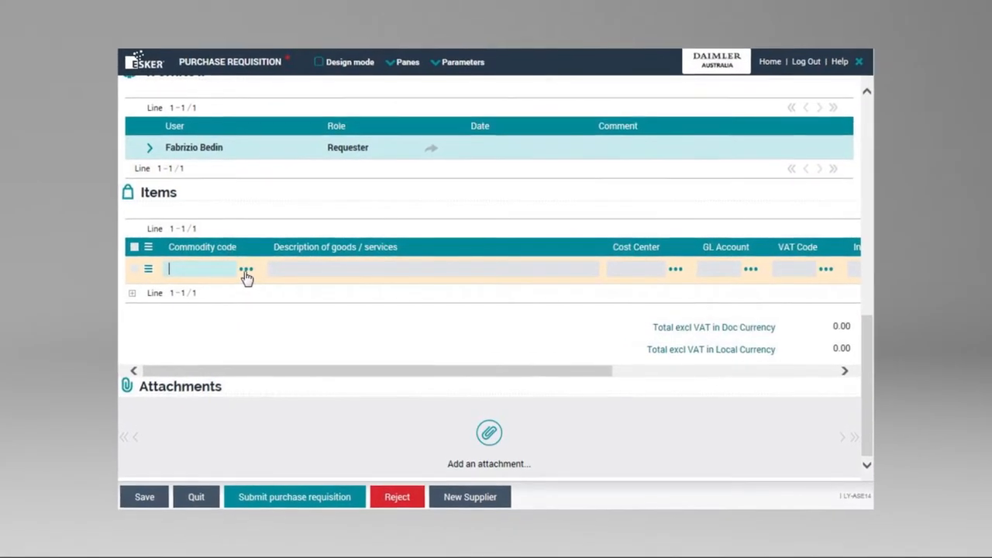
Launch the commodity code lookup for the empty item line.
{"action": "left_click", "coordinate": [246, 270]}
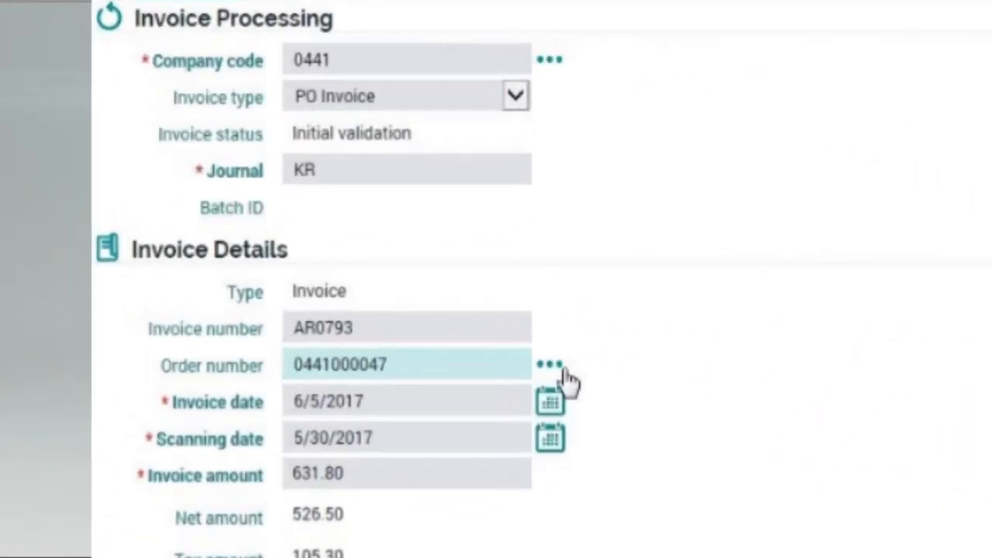
Scroll invoice AR0793 through Invoice Details and Line Items to the 526.50 of 702.00 delivered line.
{"action": "scroll", "scroll_direction": "down", "scroll_amount": 3}
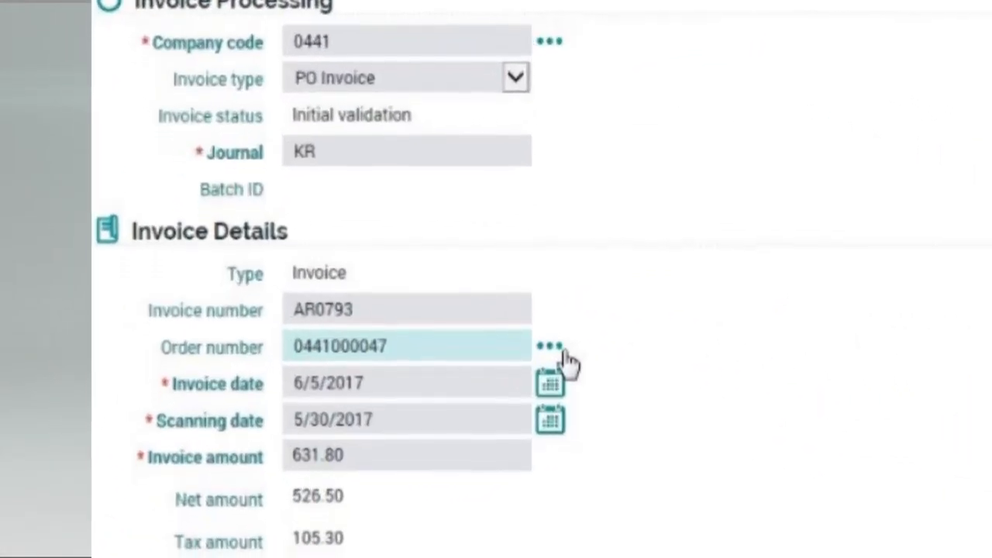
{"action": "scroll", "scroll_direction": "down", "scroll_amount": 3}
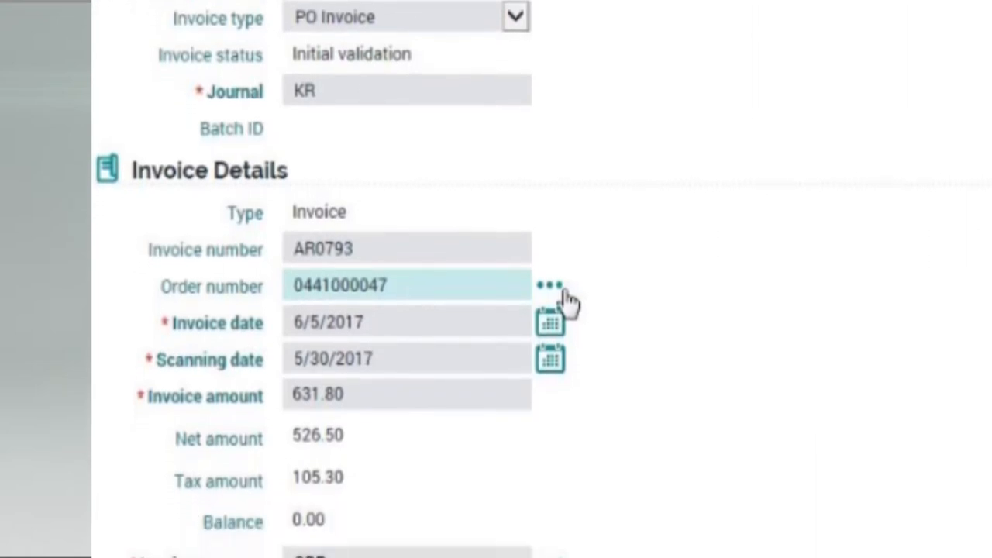
{"action": "scroll", "scroll_direction": "down", "scroll_amount": 3}
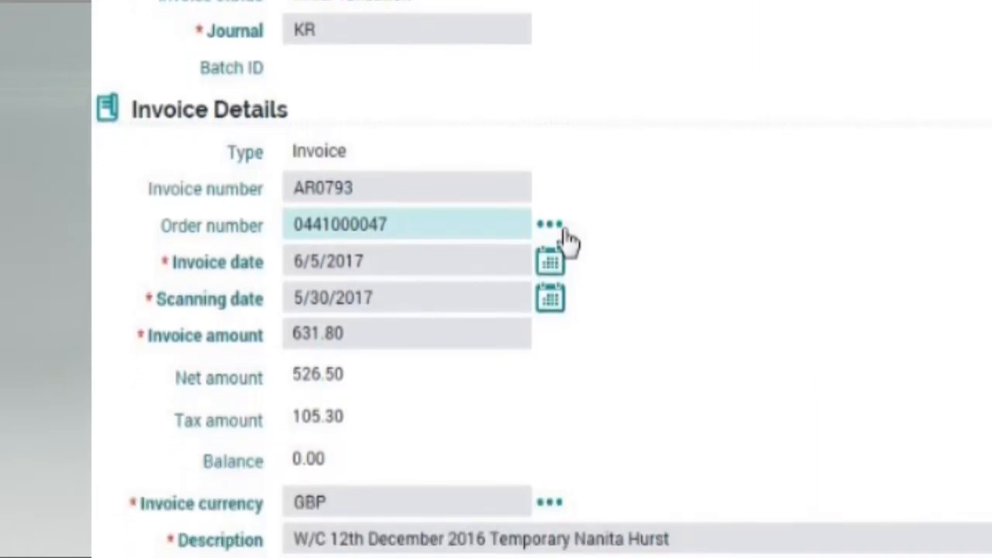
{"action": "scroll", "scroll_direction": "down", "scroll_amount": 3}
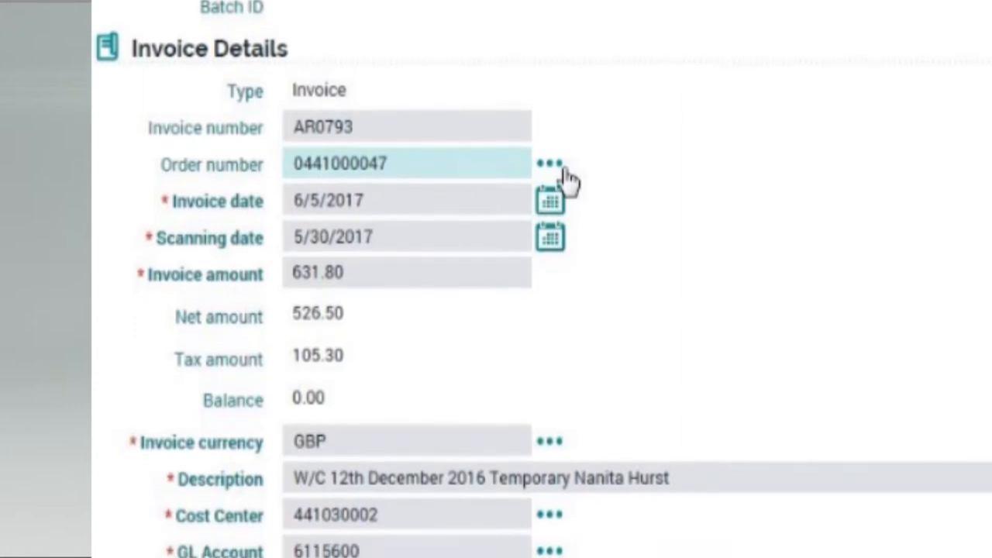
{"action": "scroll", "scroll_direction": "down", "scroll_amount": 3}
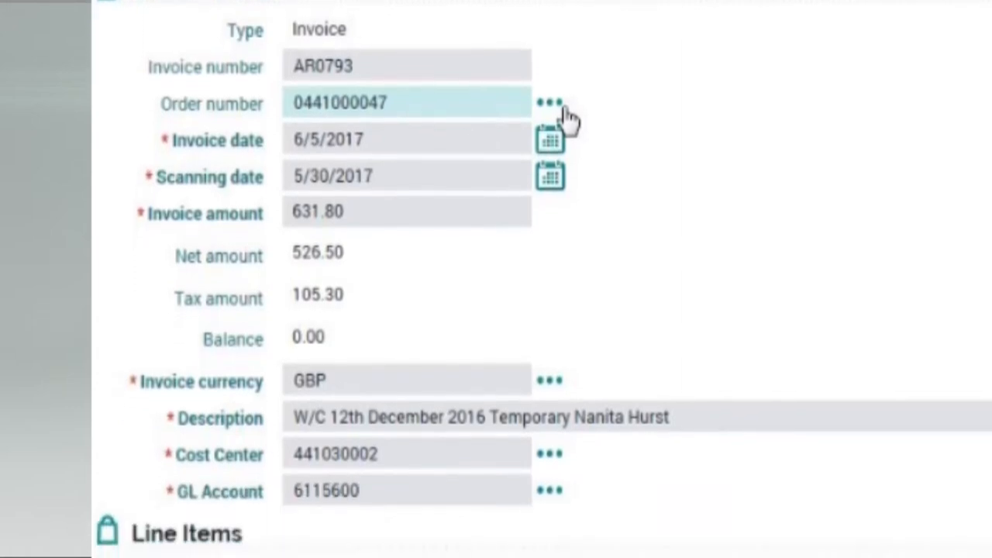
{"action": "scroll", "scroll_direction": "down", "scroll_amount": 3}
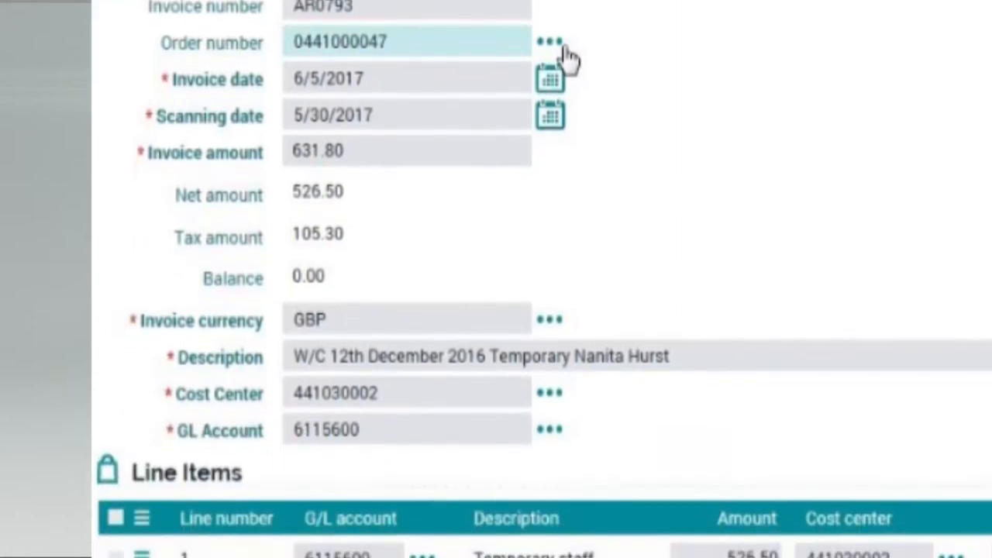
{"action": "scroll", "scroll_direction": "down", "scroll_amount": 3}
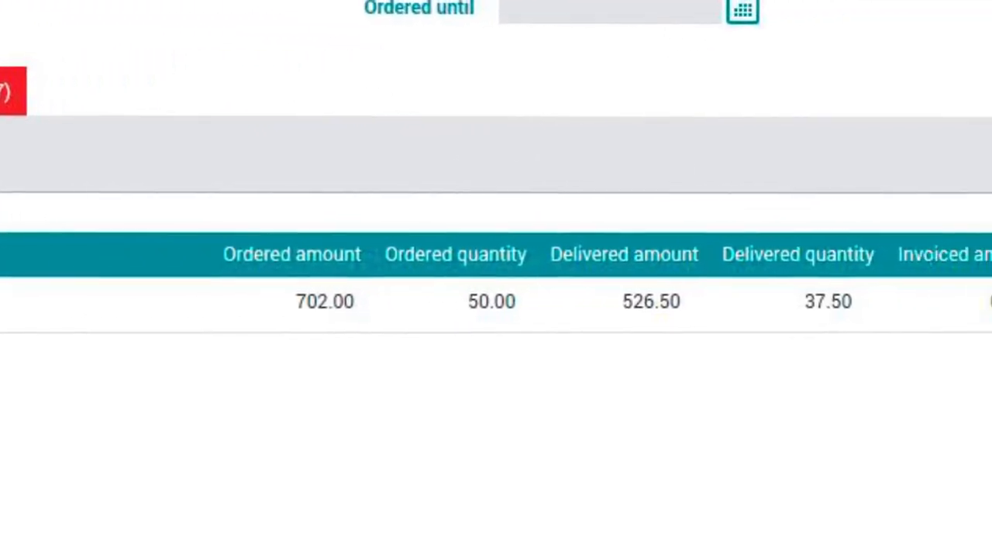
Scroll the MBFS - Purchasing Report - PR view to reveal its status pie chart.
{"action": "scroll", "scroll_direction": "right", "scroll_amount": 3}
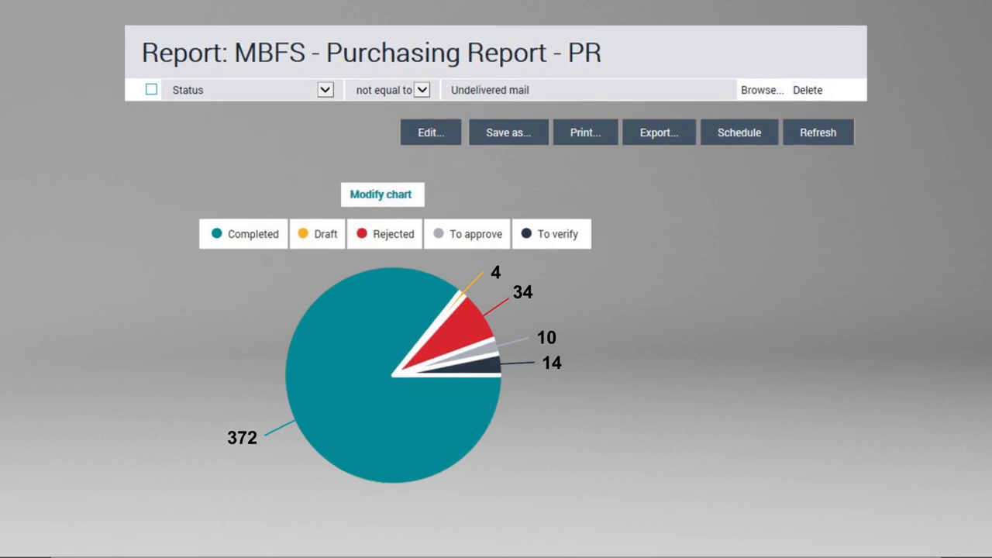
{"action": "scroll", "scroll_direction": "down", "scroll_amount": 3}
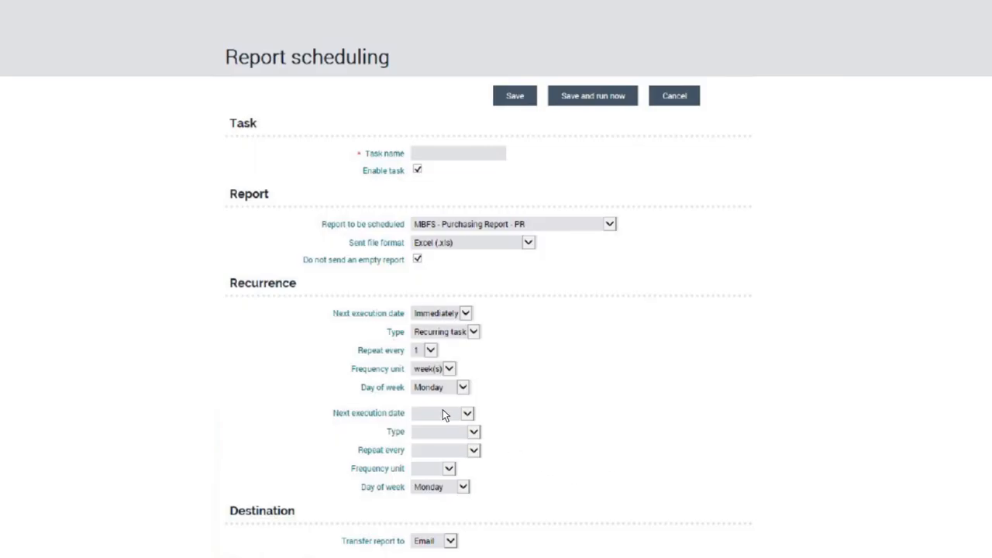
{"action": "left_click", "coordinate": [673, 96]}
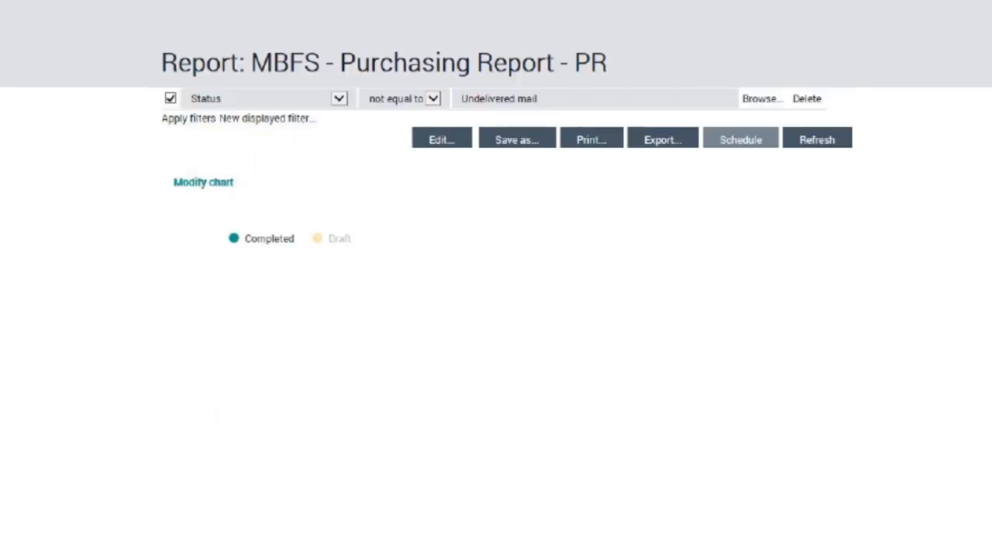